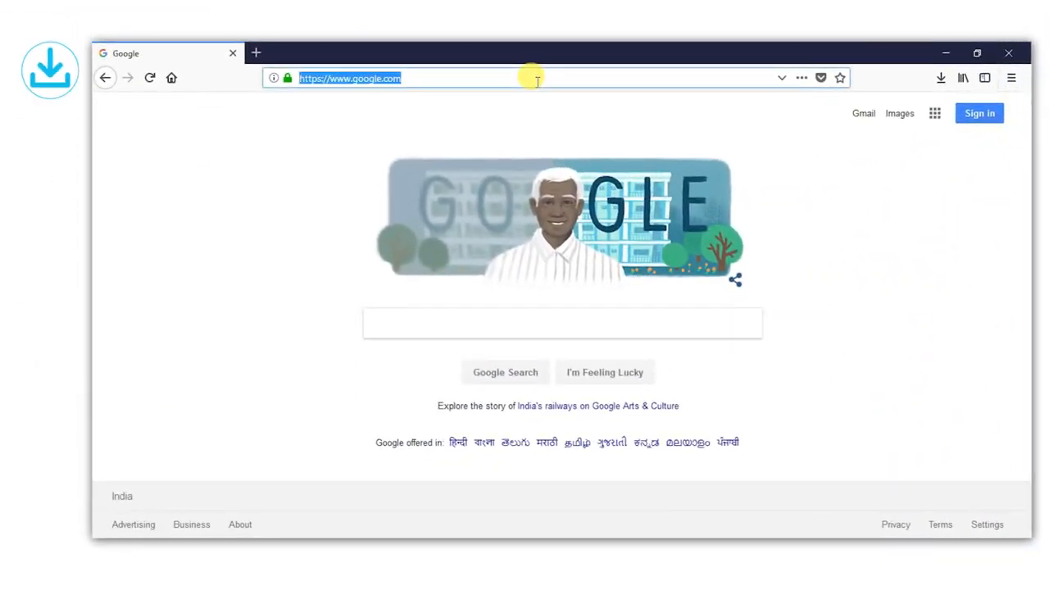
# Save the Tally.ERP 9 setup.exe from tallysolutions.com Downloads and view the browser's downloads list
pyautogui.write('www.t')
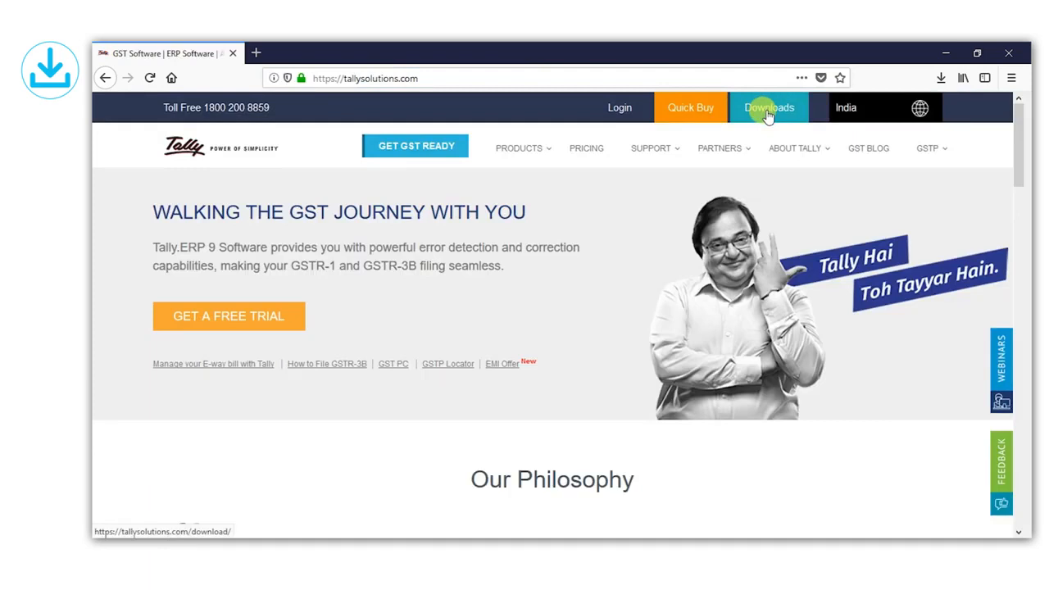
pyautogui.click(769, 107)
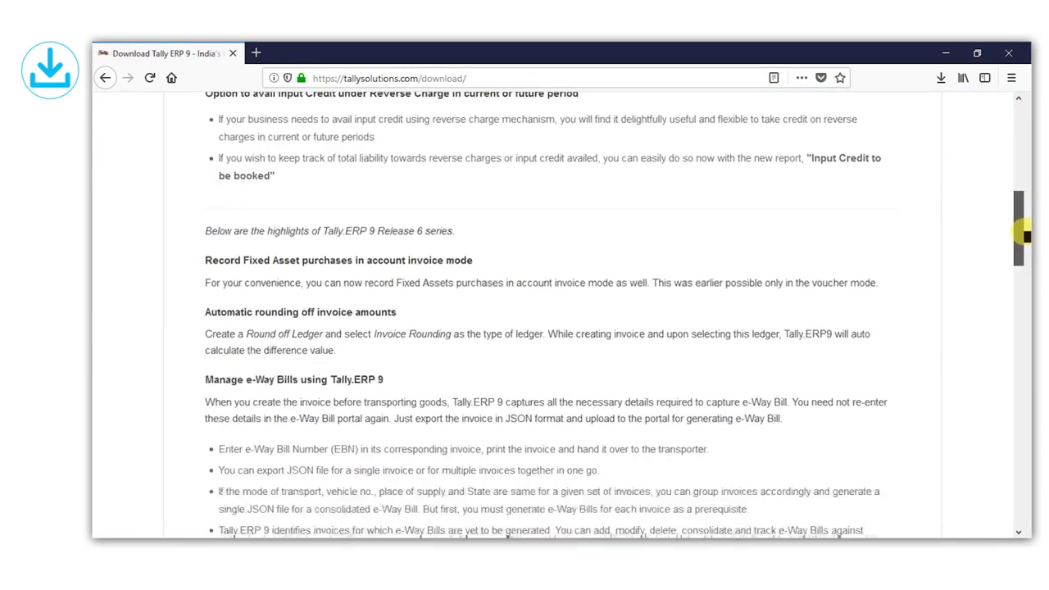
pyautogui.scroll(-3)
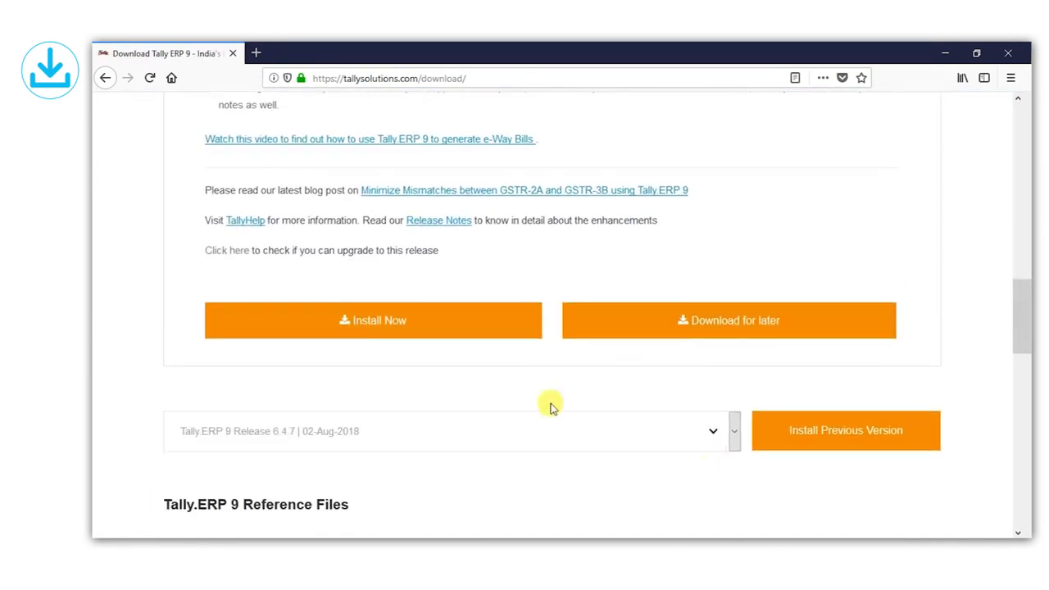
pyautogui.click(372, 320)
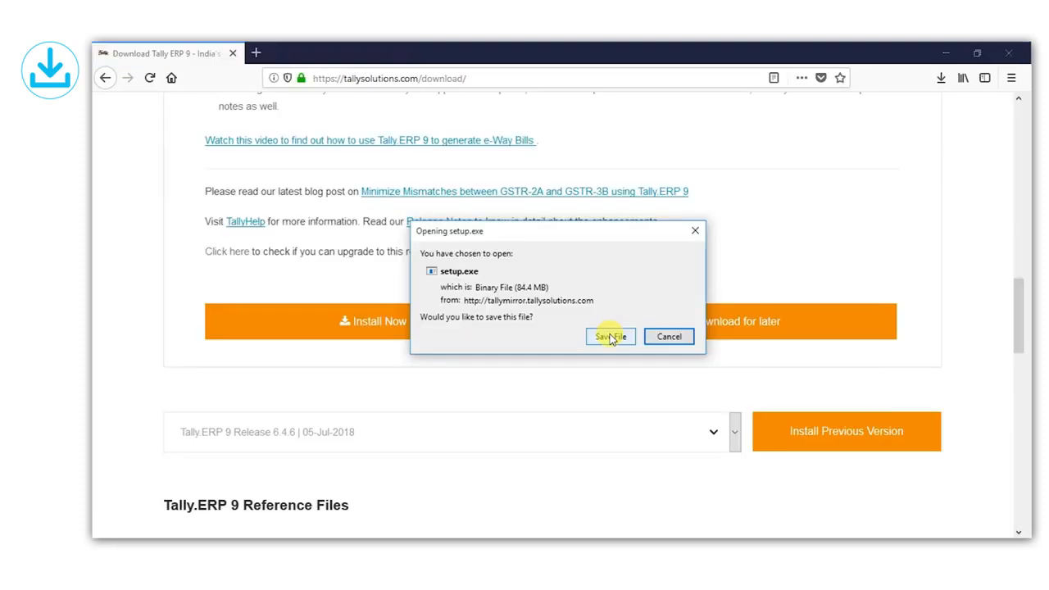
pyautogui.click(609, 336)
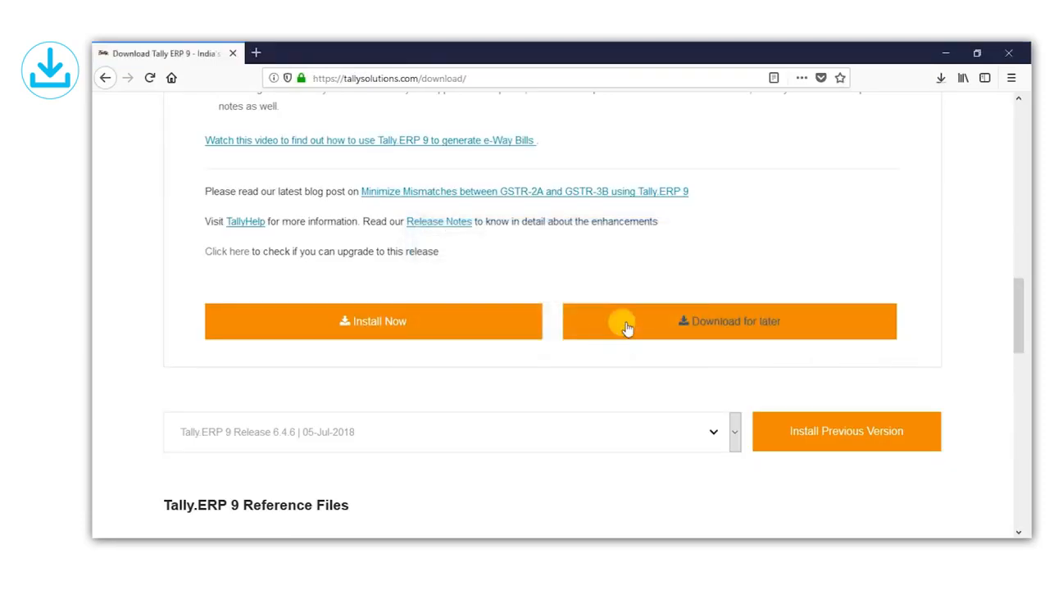
pyautogui.click(941, 78)
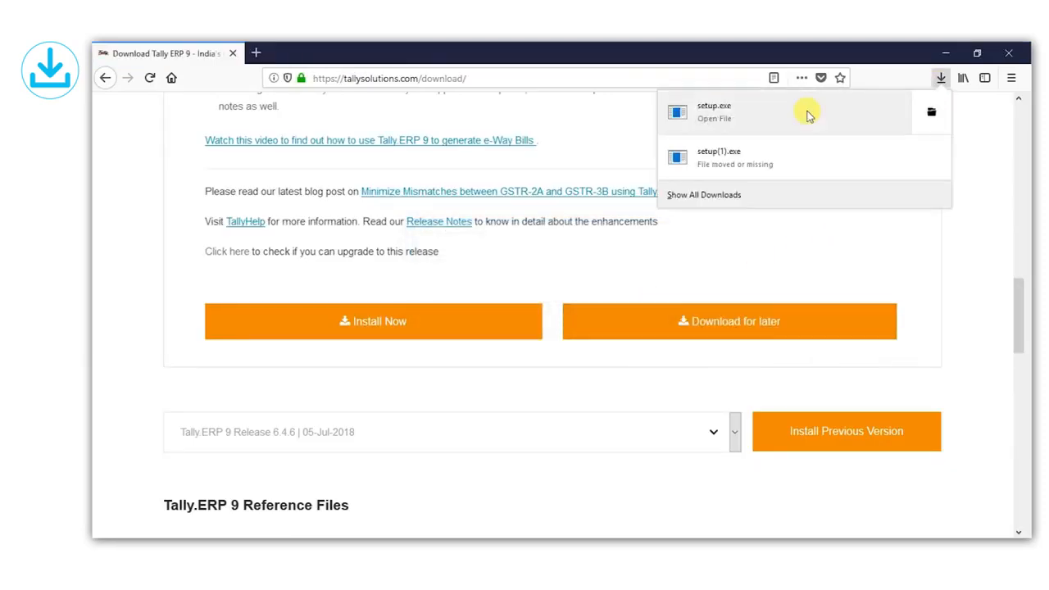
# Run setup.exe and install Tally.ERP 9 Release 6.4.7 (64-bit) into the default Program Files folder
pyautogui.click(714, 111)
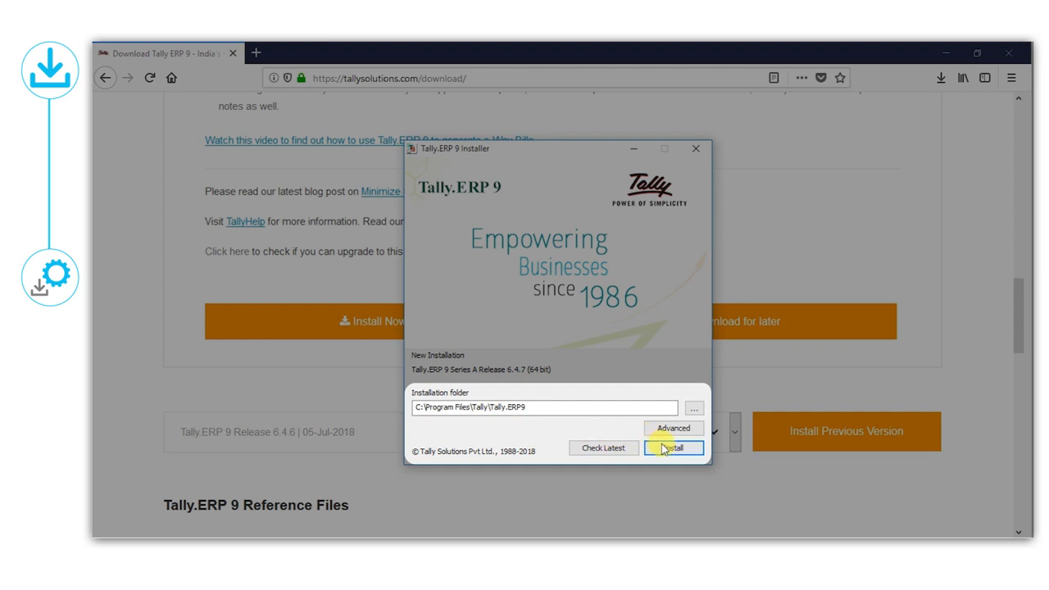
pyautogui.click(674, 448)
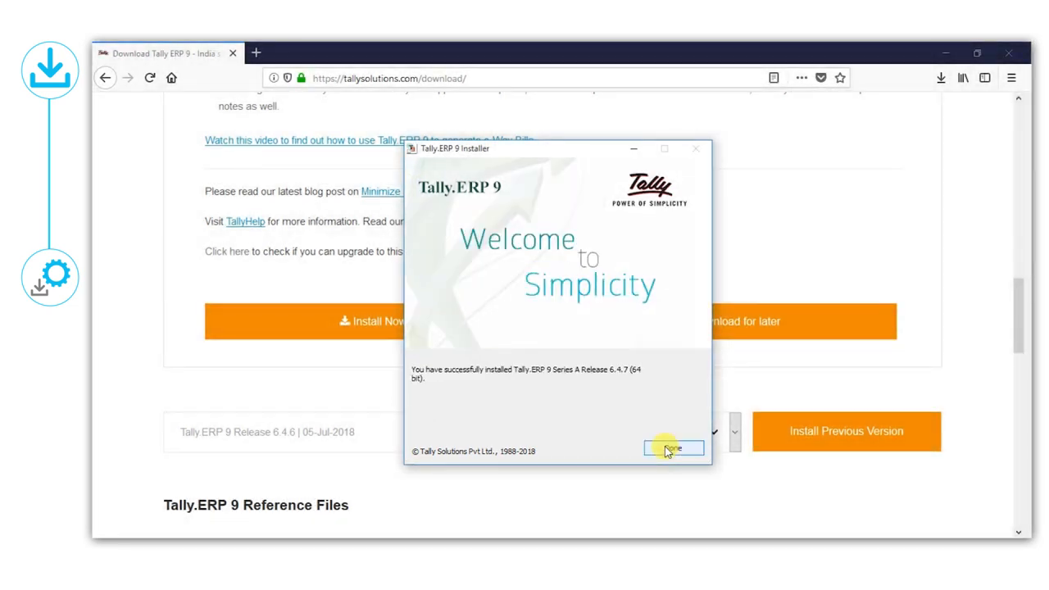
pyautogui.click(674, 448)
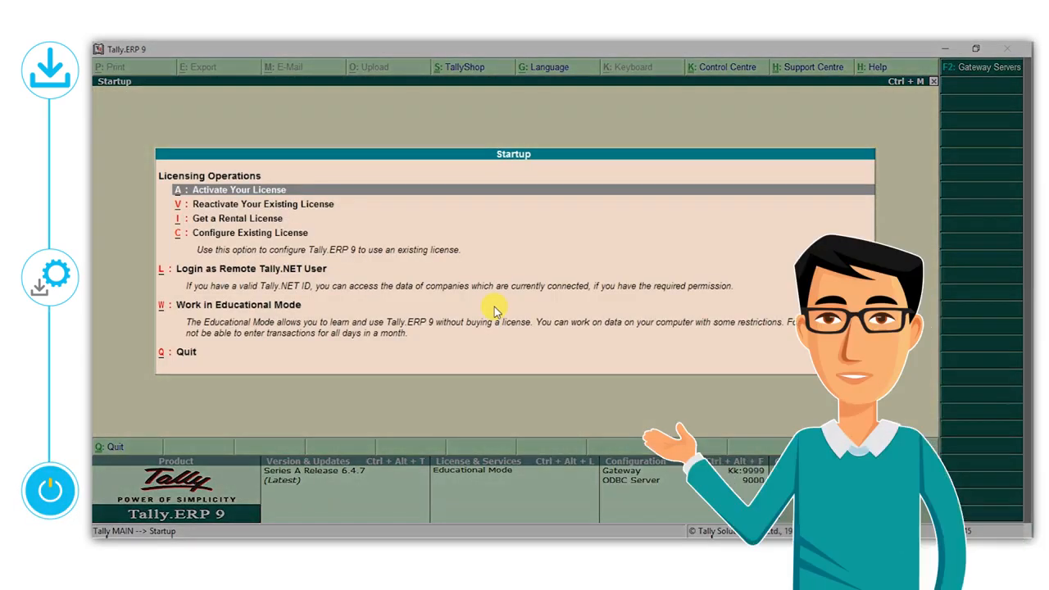
# Select Activate Your License under Licensing Operations on the Startup screen
pyautogui.press('down')
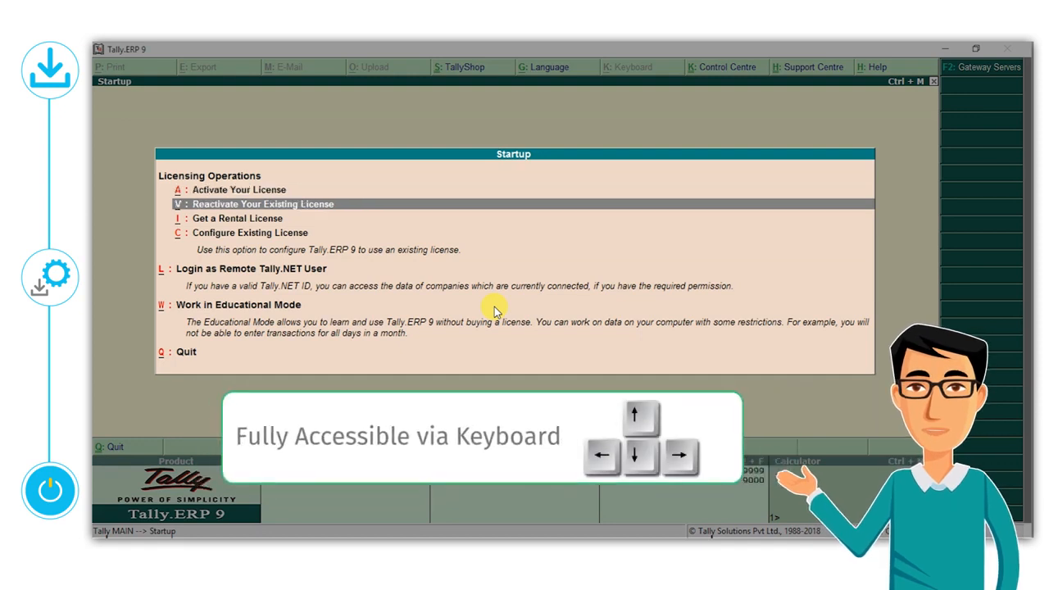
pyautogui.press('down')
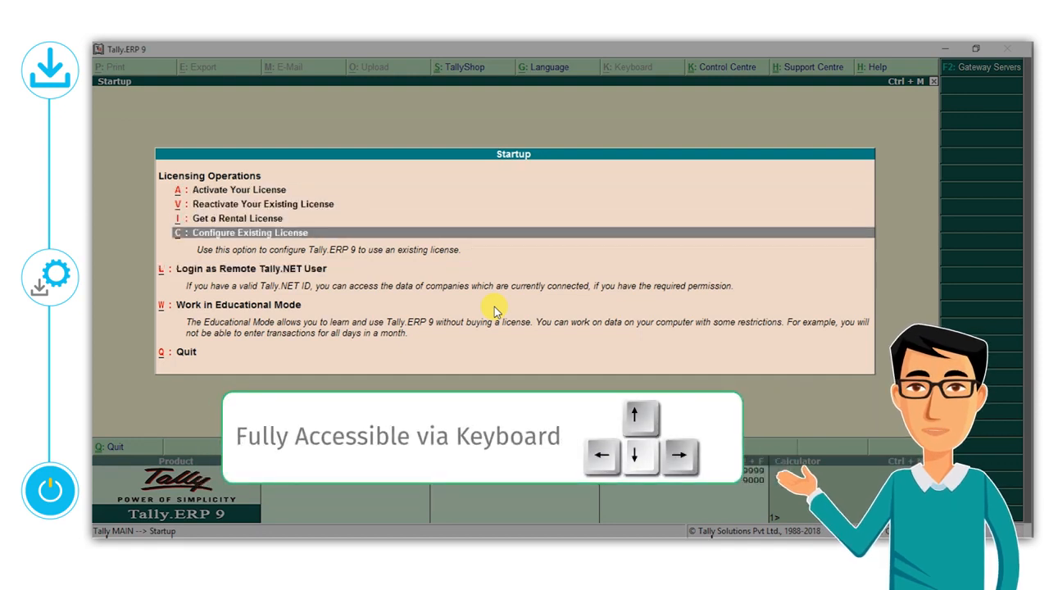
pyautogui.press('up')
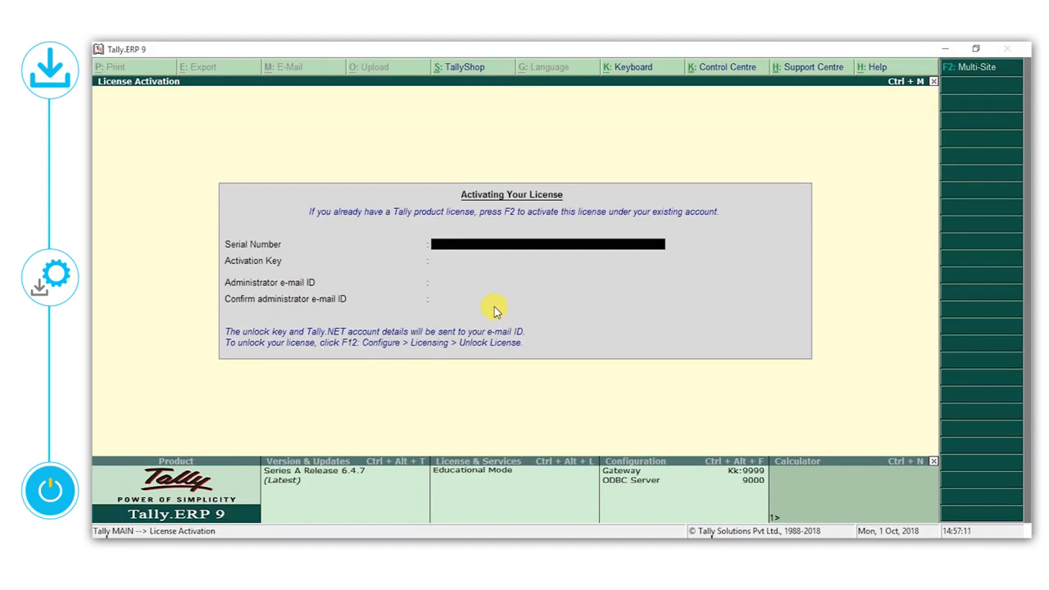
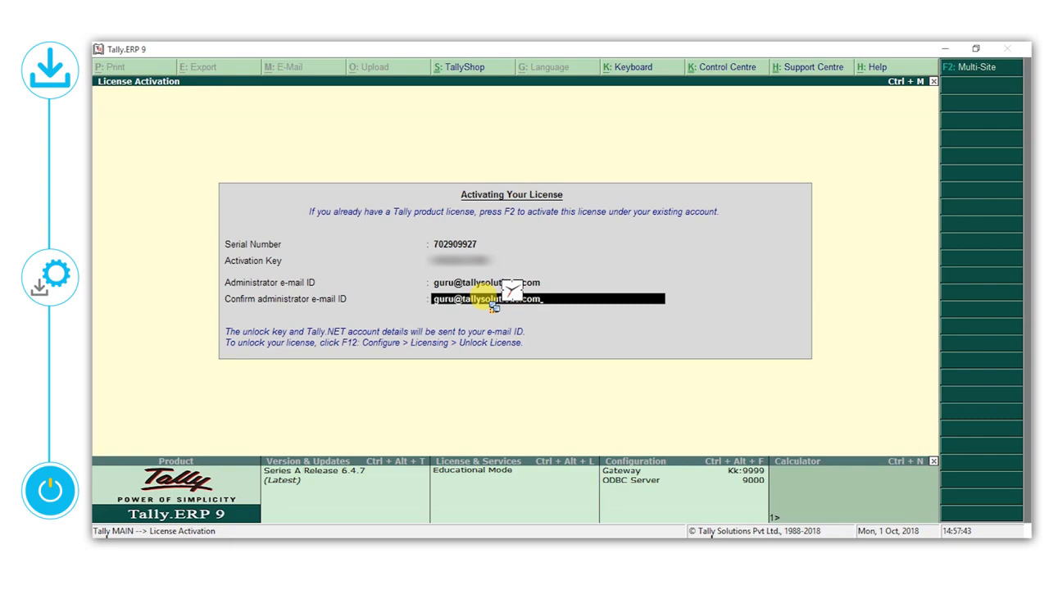
pyautogui.press('enter')
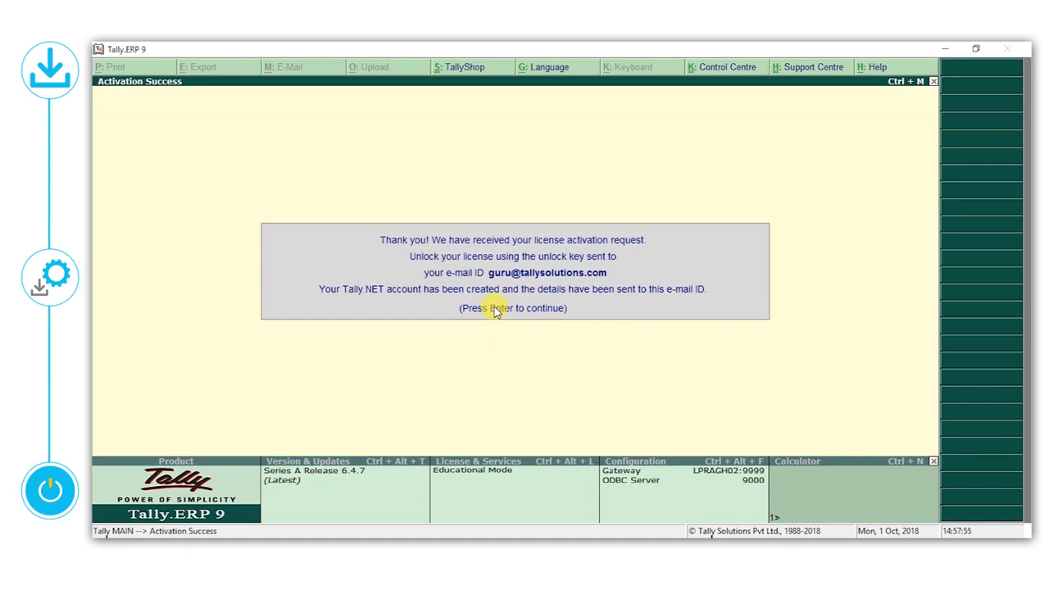
# Continue past the activation confirmation and submit the e-mailed unlock key
pyautogui.press('enter')
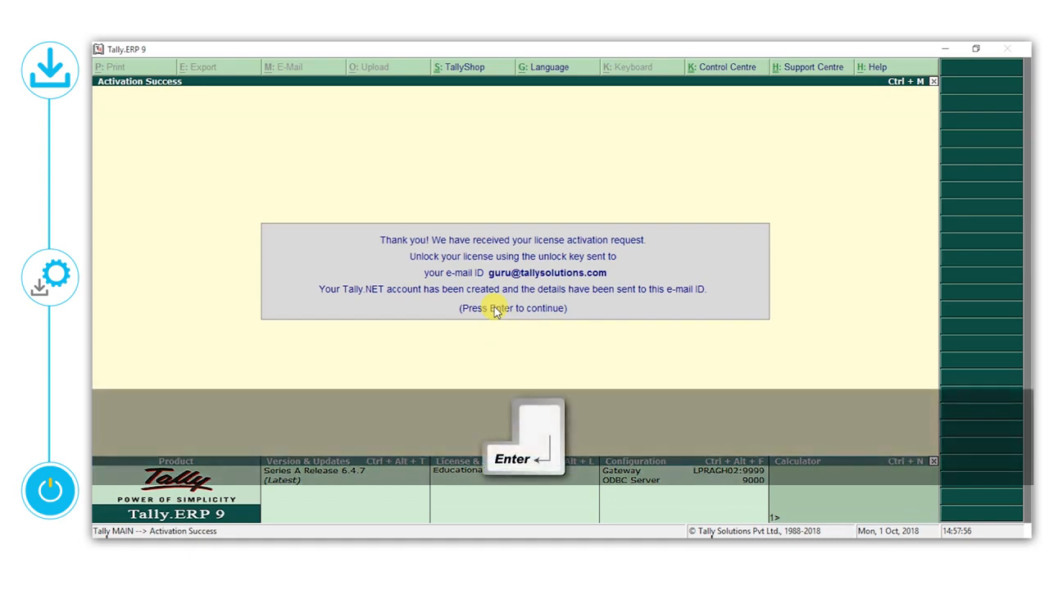
pyautogui.press('enter')
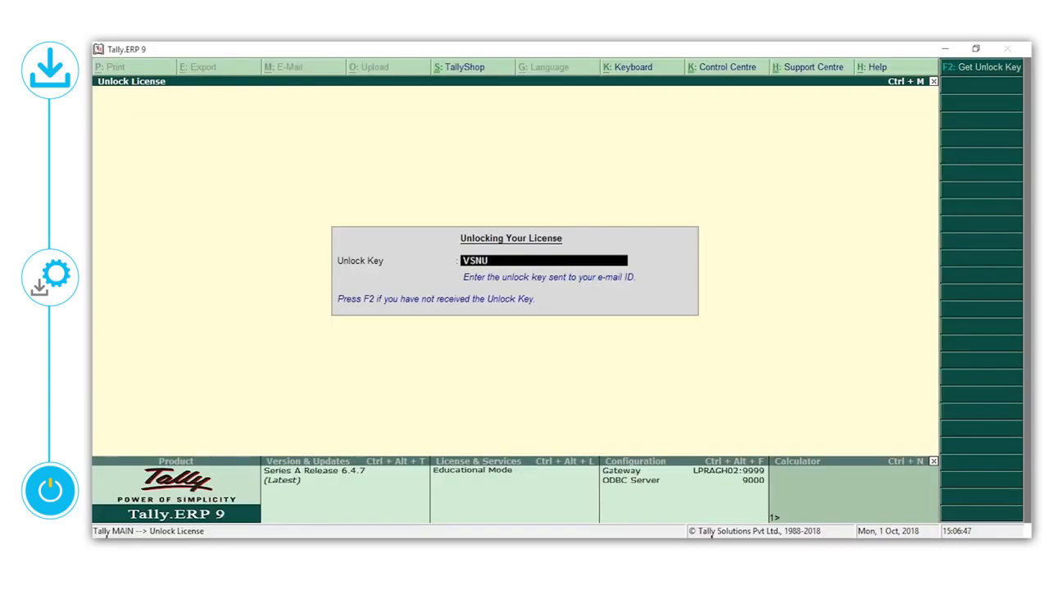
pyautogui.press('enter')
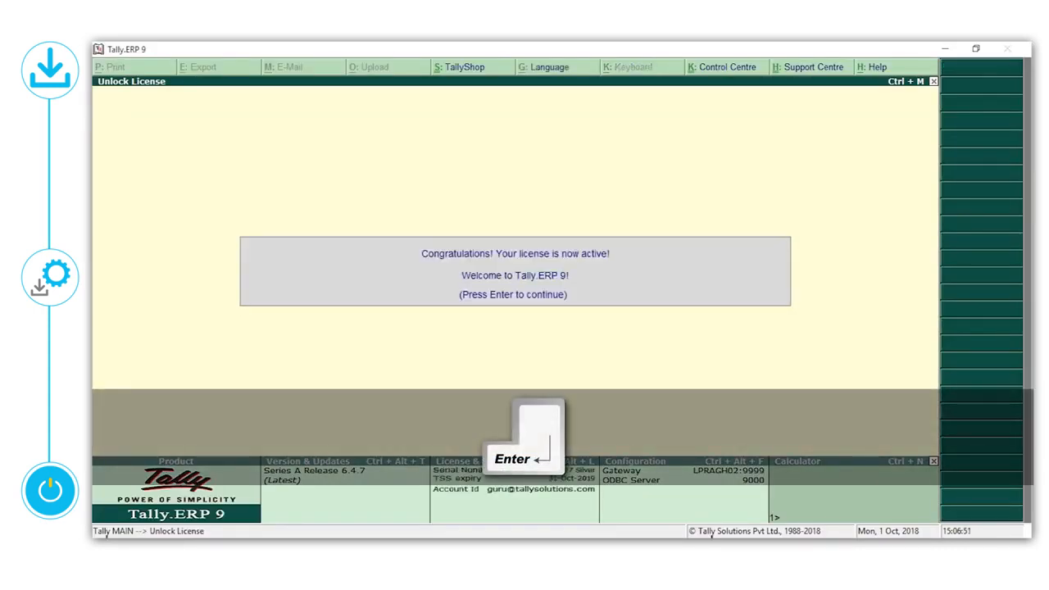